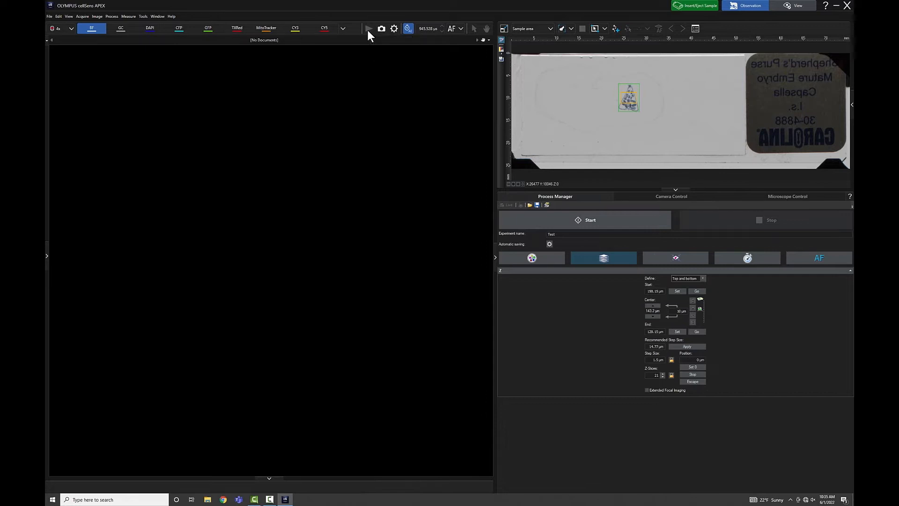
# Start live view of the Shepherd's Purse embryo section and snap an image.
pyautogui.click(369, 28)
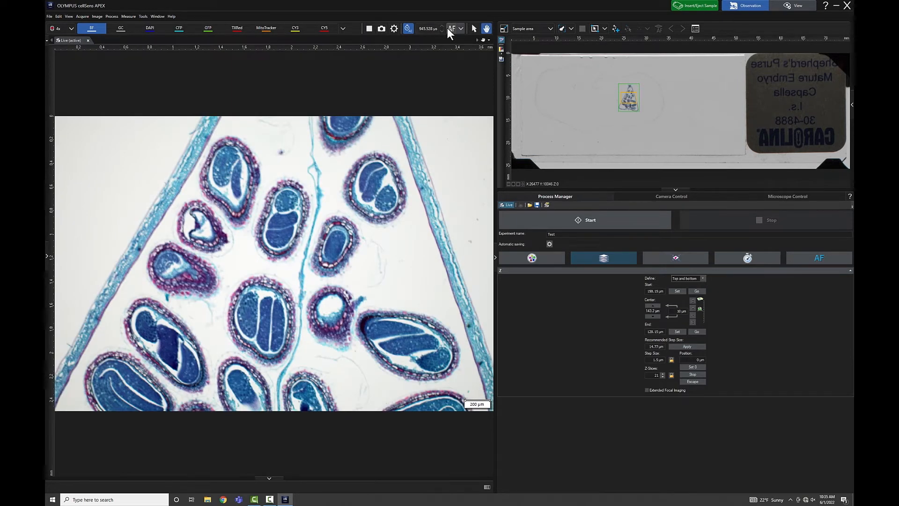
pyautogui.click(407, 28)
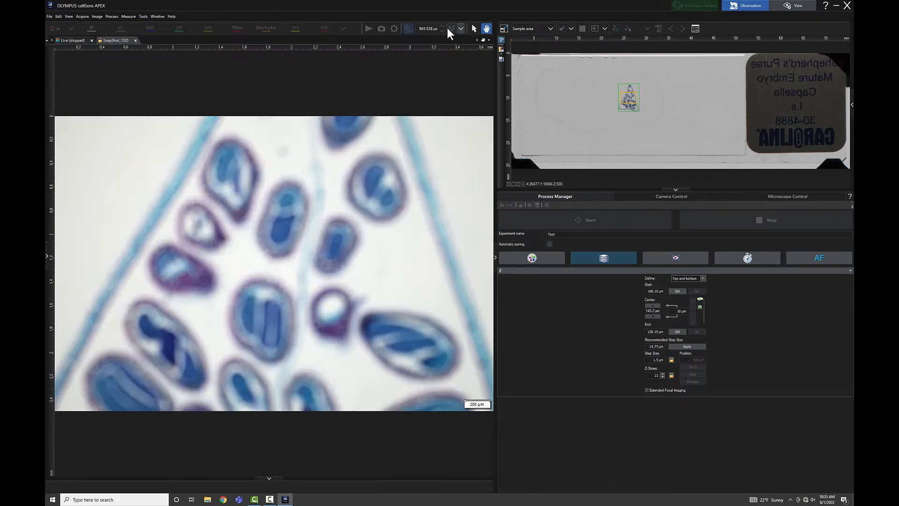
pyautogui.click(696, 5)
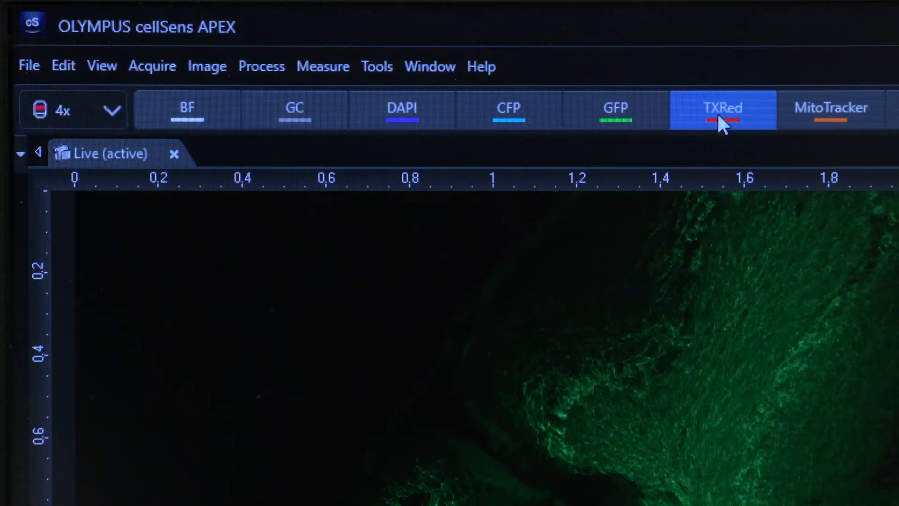
# Switch the live fluorescence channel to TXRed, then to DAPI.
pyautogui.click(722, 109)
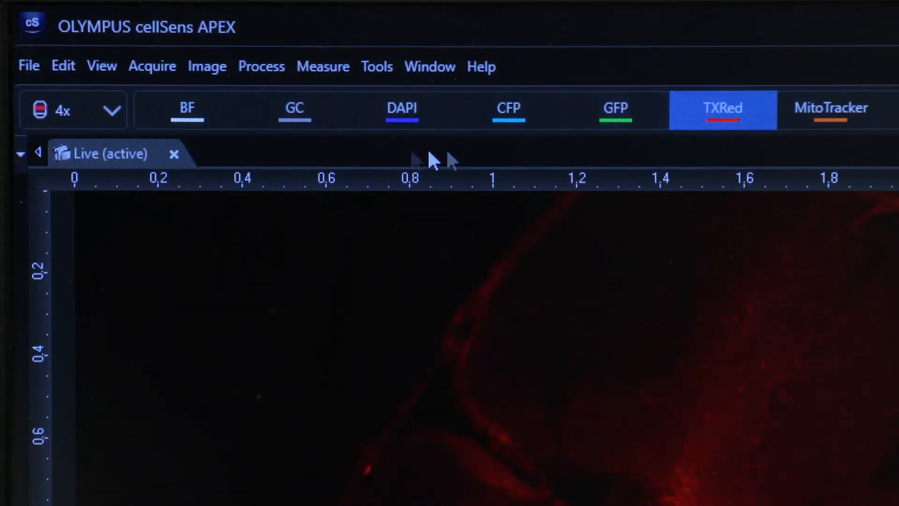
pyautogui.click(402, 109)
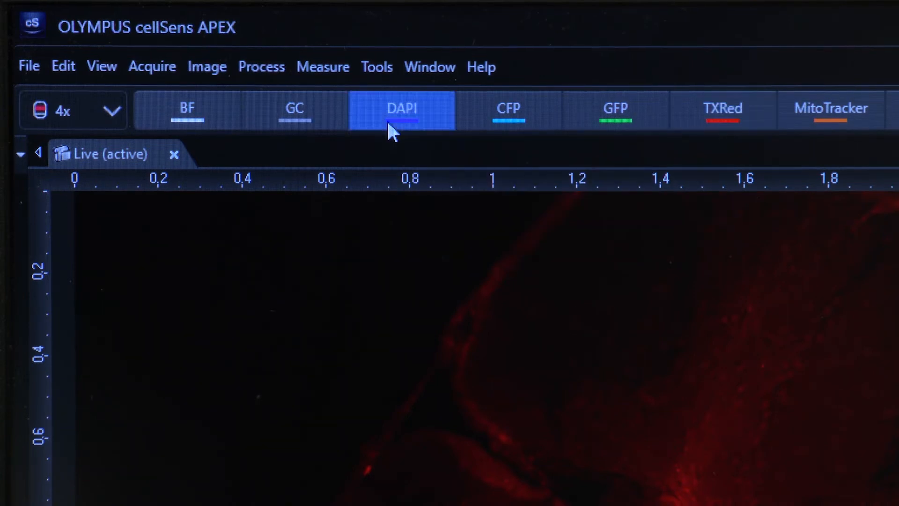